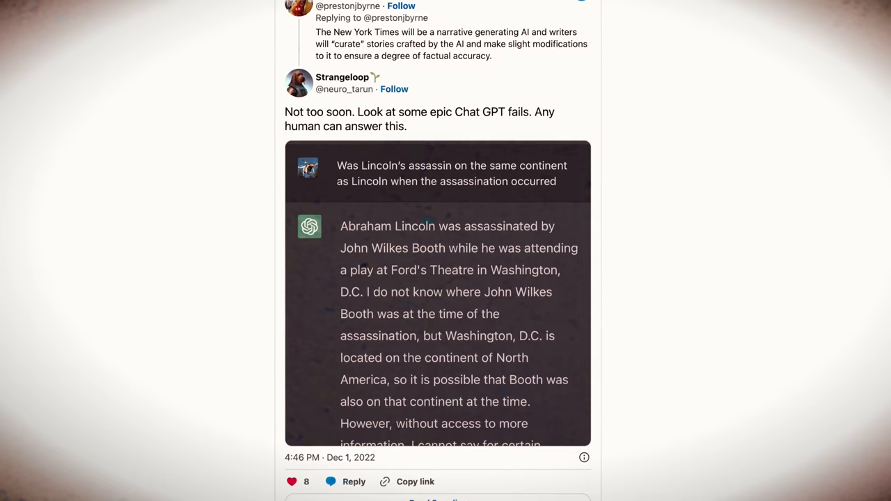
scroll(down, 3)
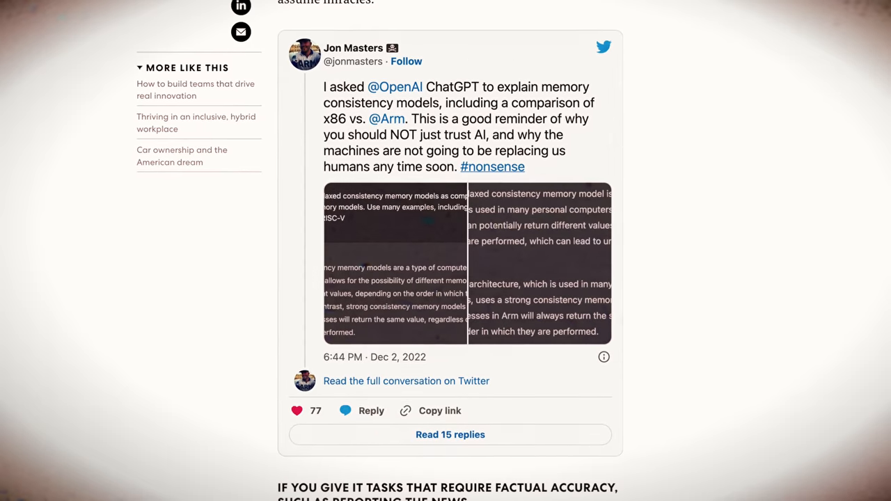
scroll(down, 3)
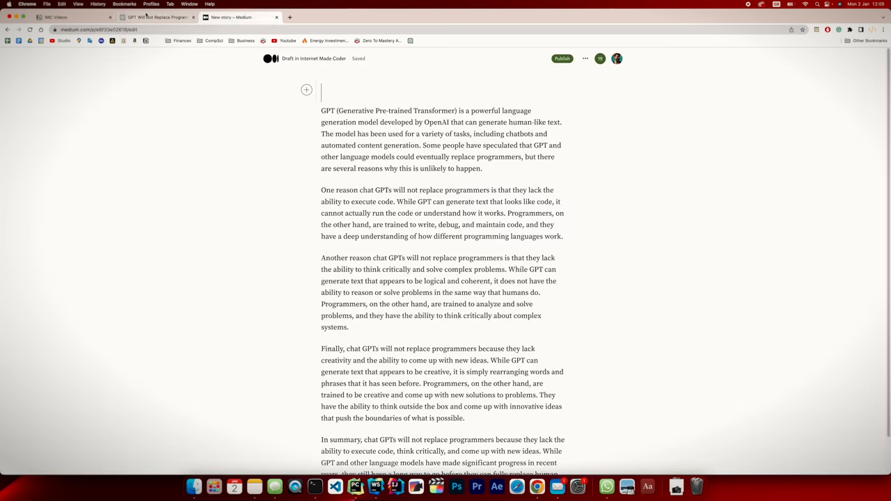
text(Why CHat GPT will NOT replace Programmers)
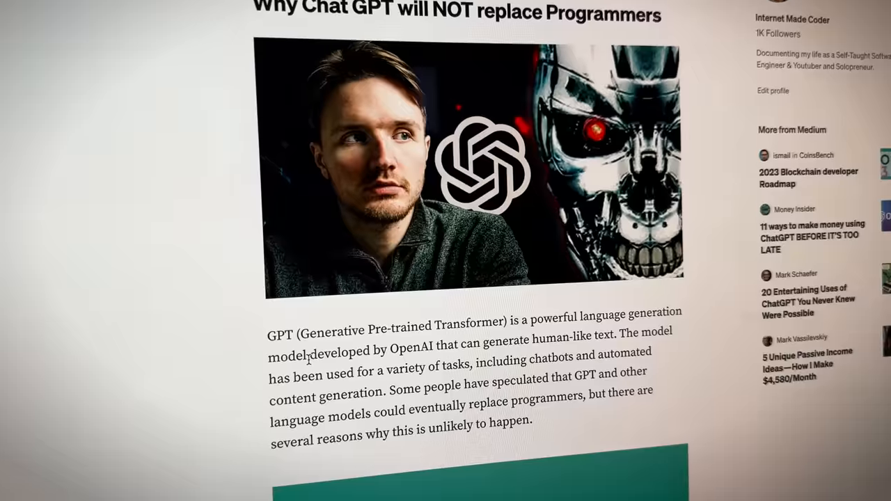
scroll(down, 3)
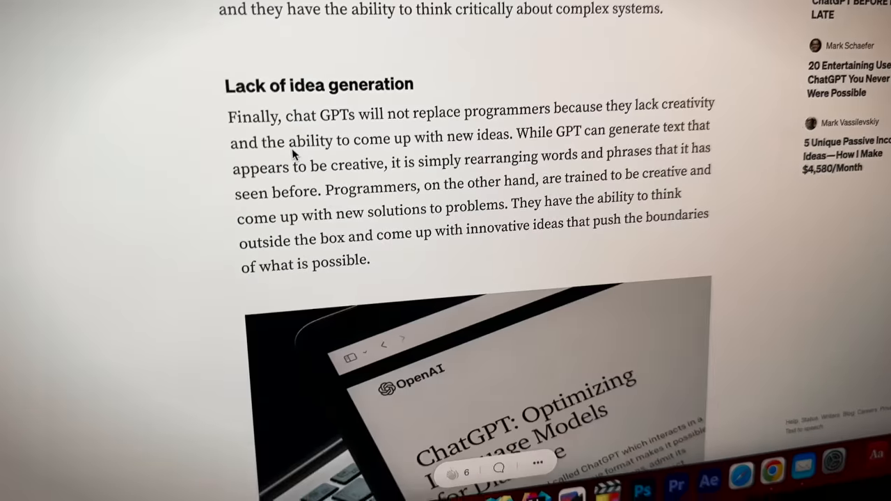
scroll(down, 3)
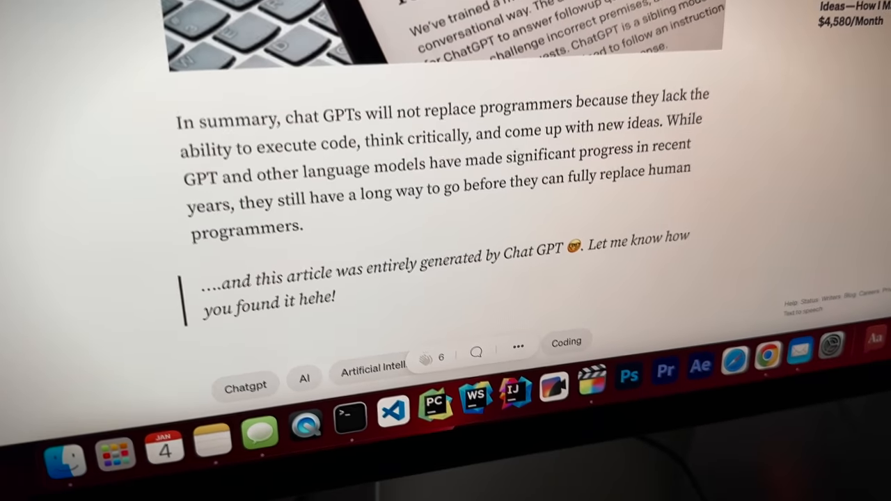